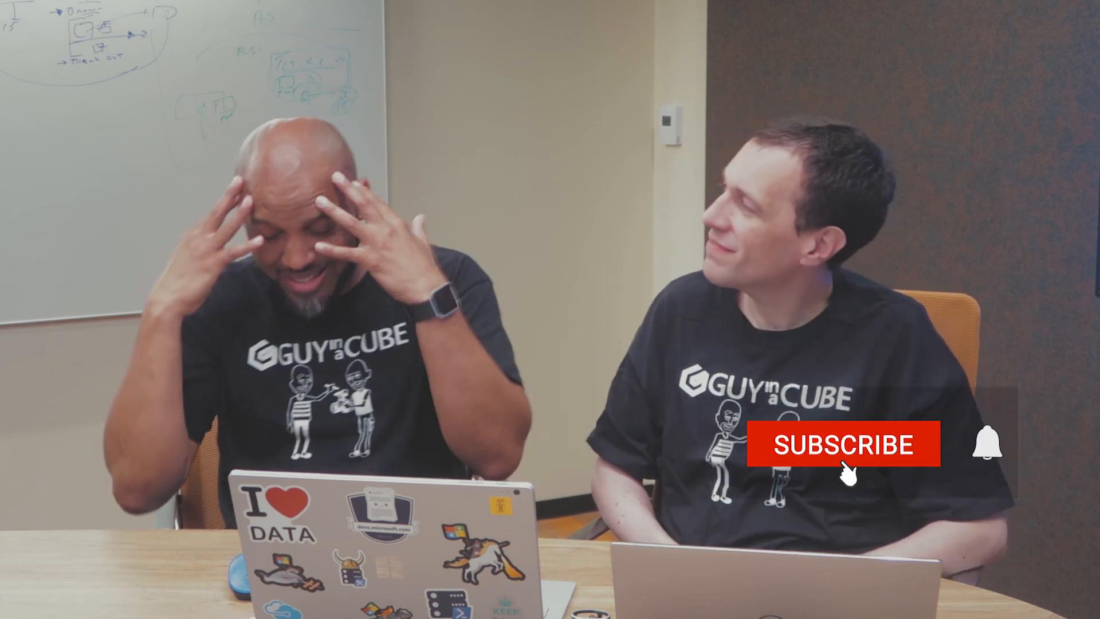
pyautogui.click(845, 444)
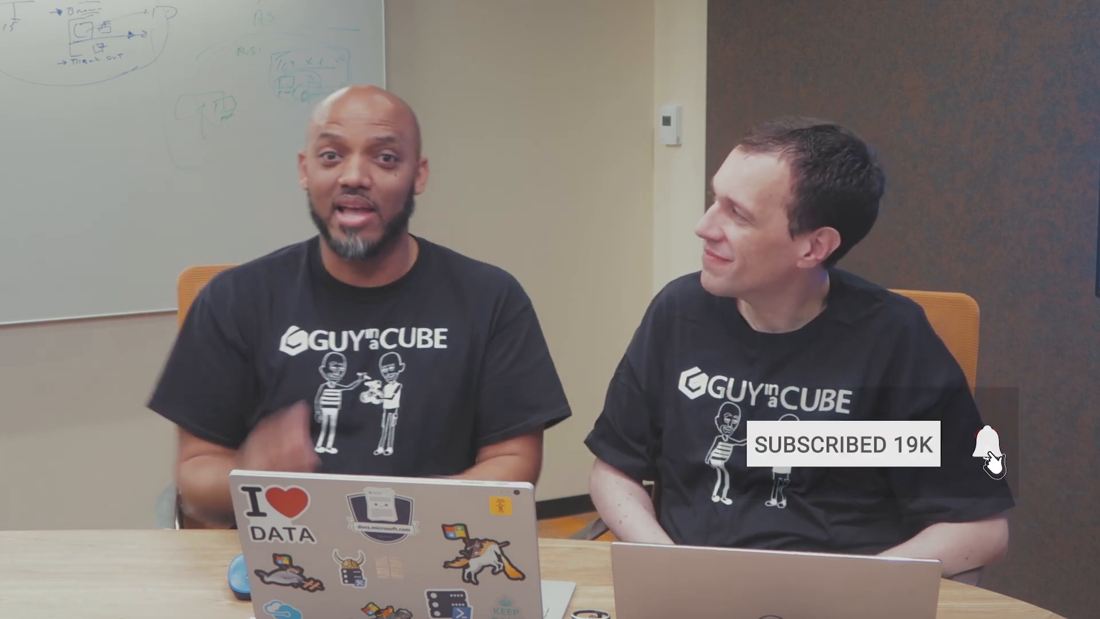